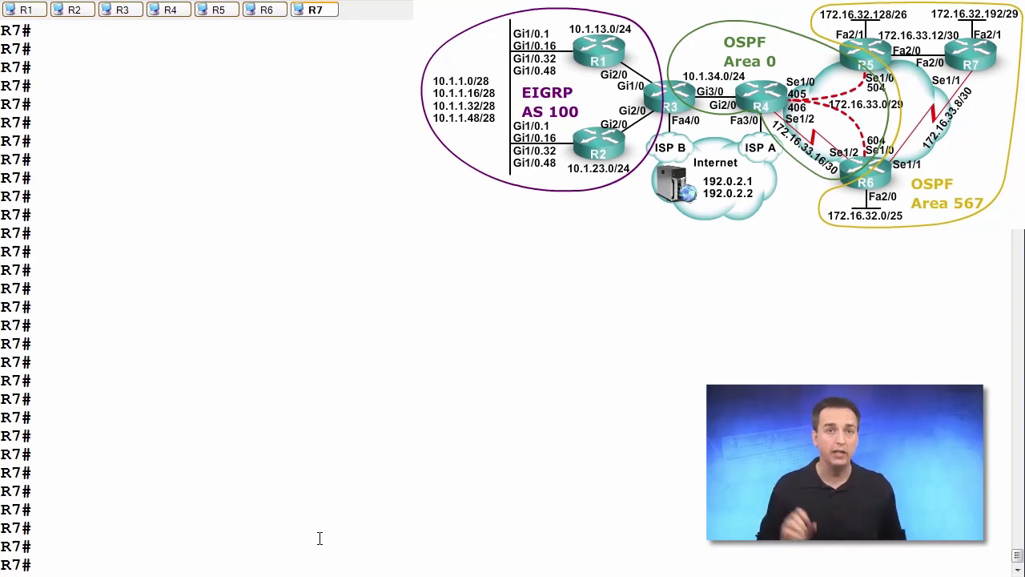
type("config t")
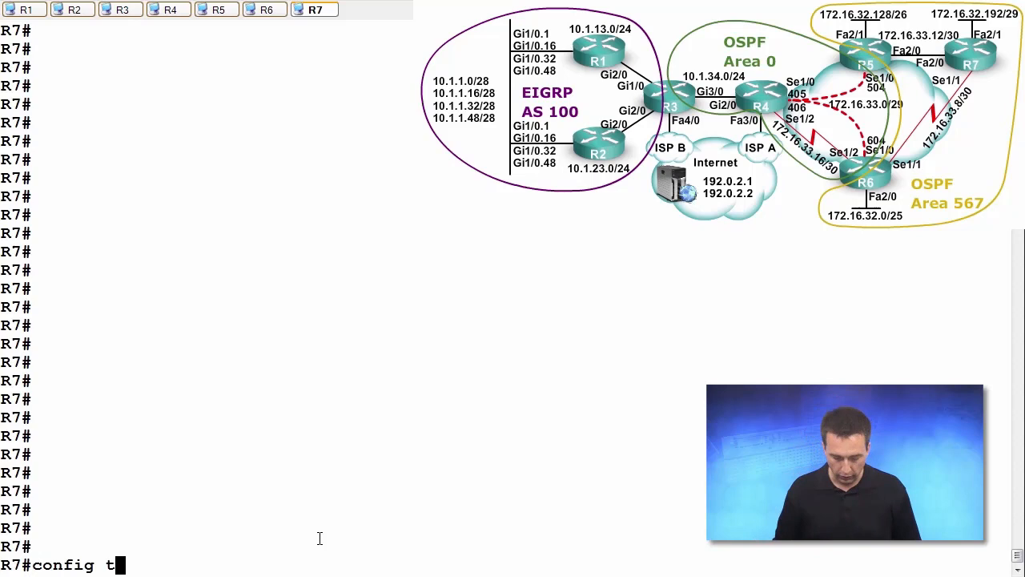
type("router sop")
type("distance")
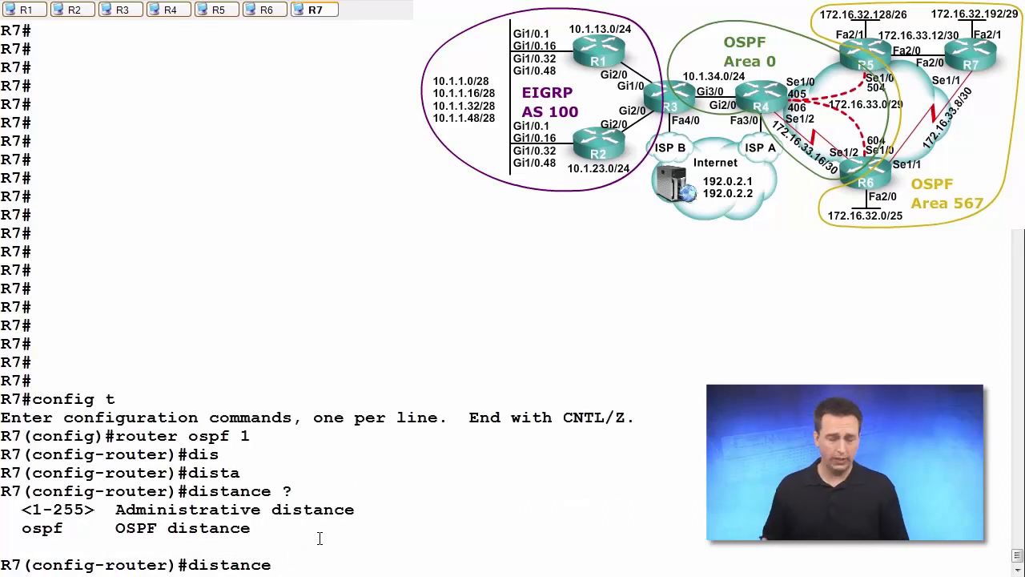
type("100")
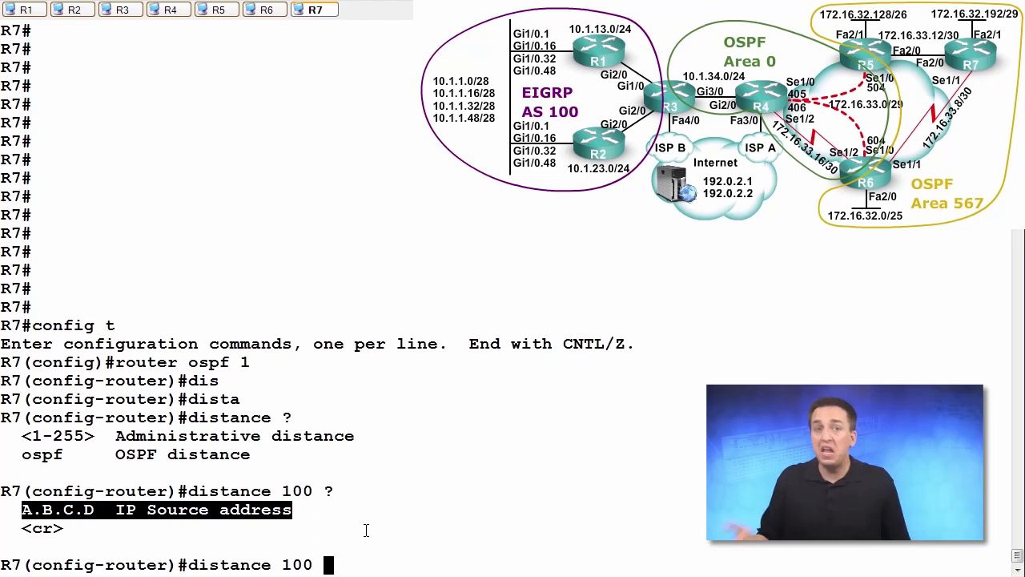
type("19")
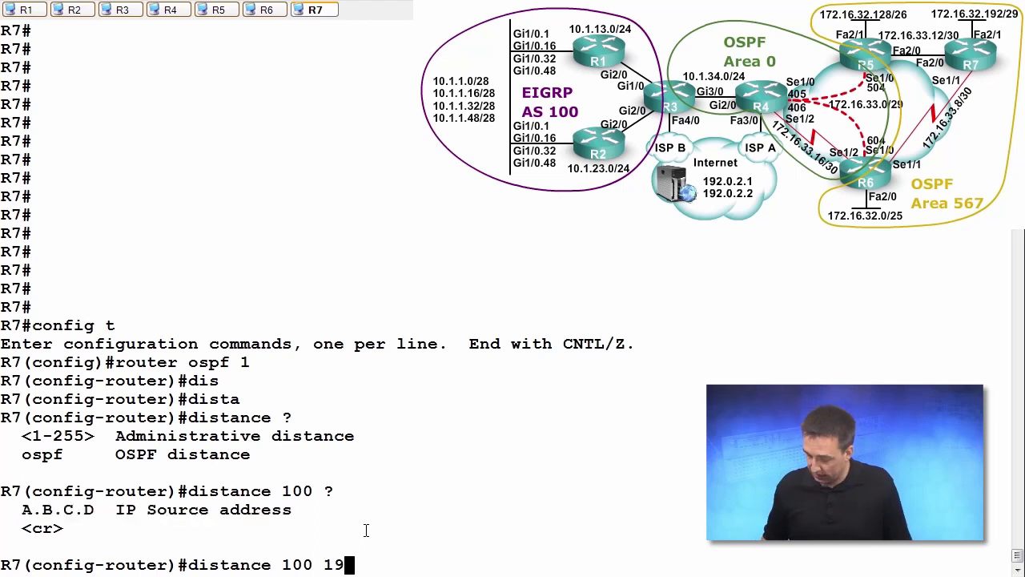
type(".6.6")
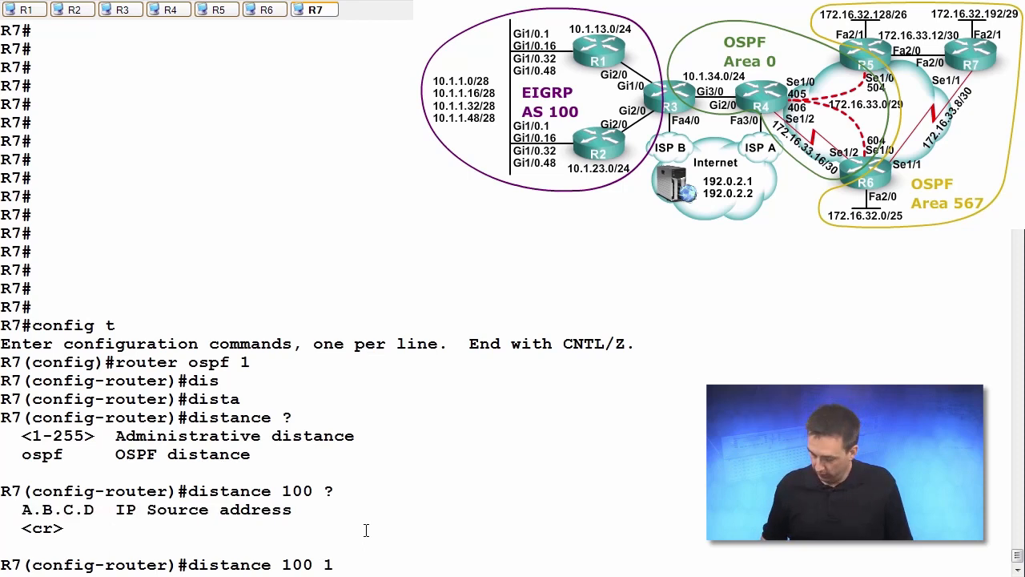
type("192.6.6.6")
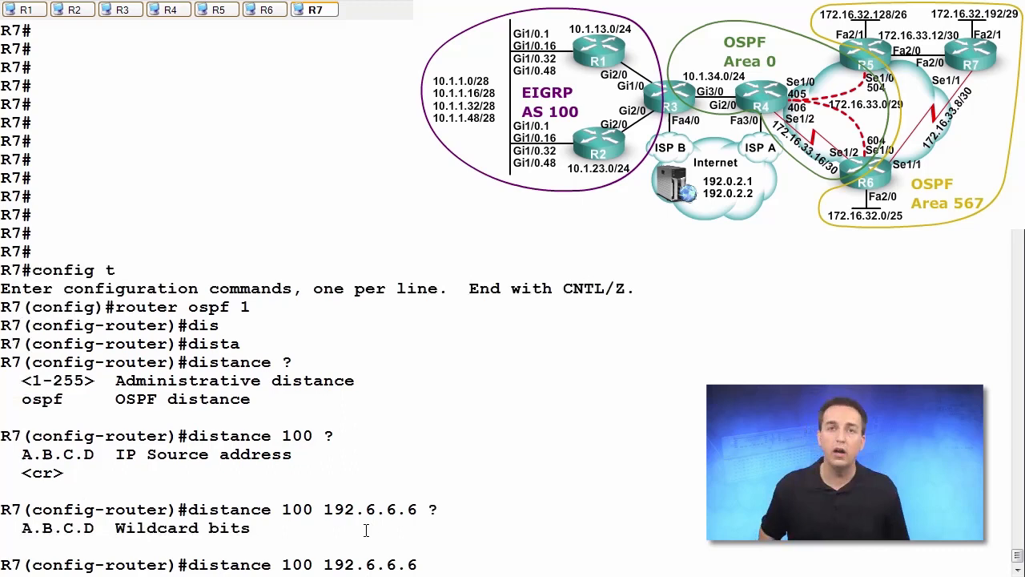
type("0.0.0.0")
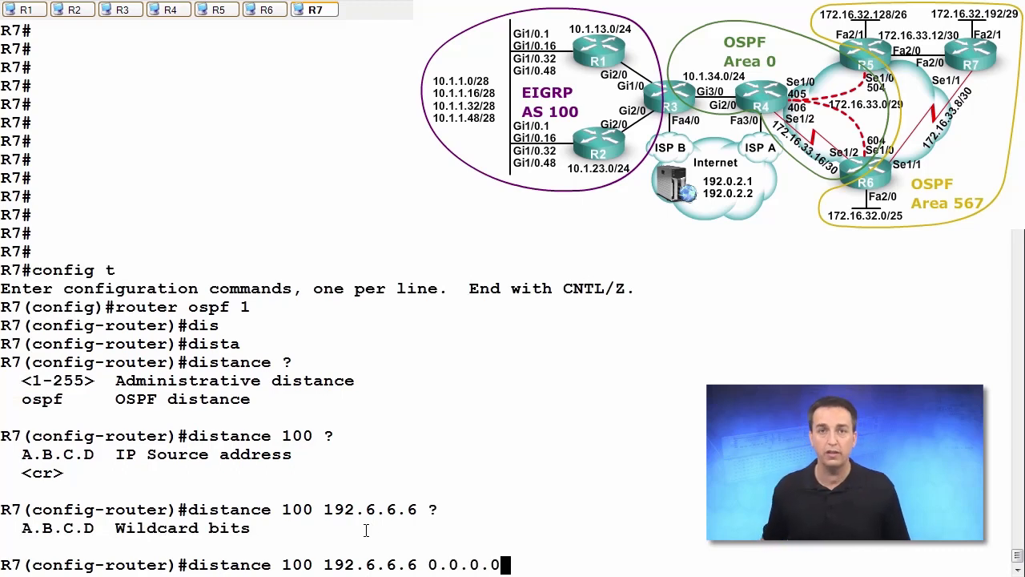